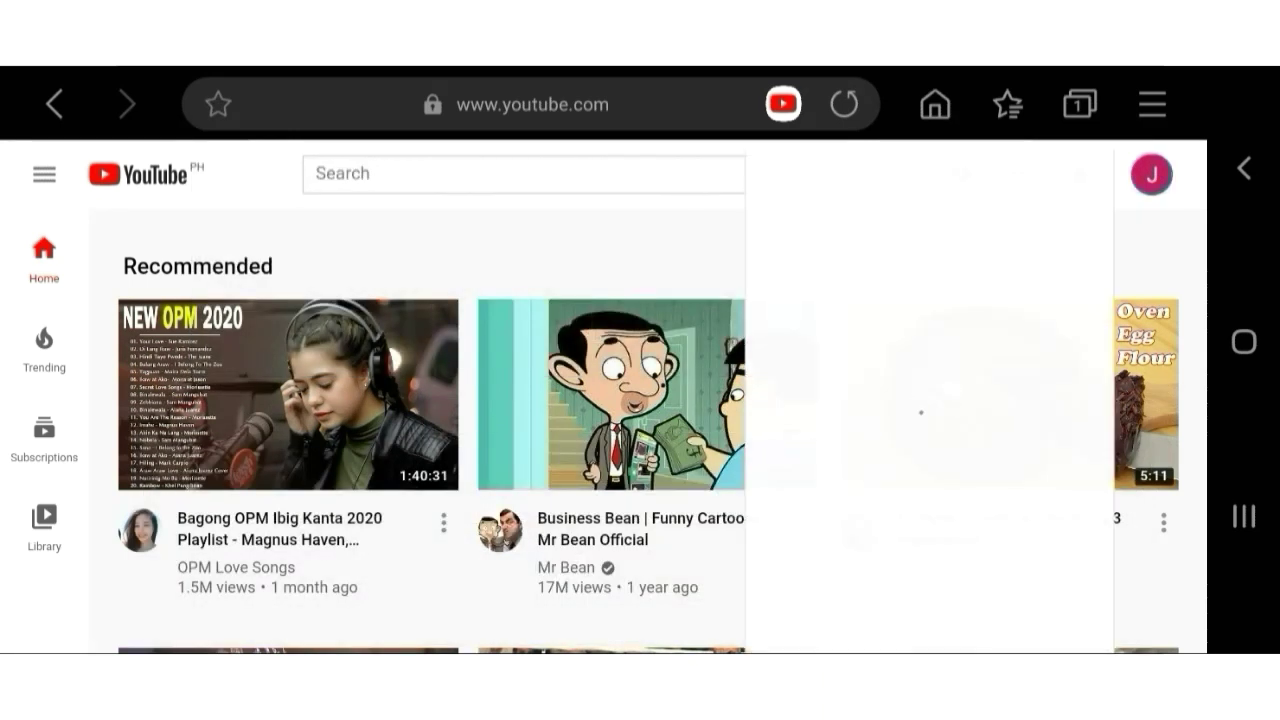
Open the avatar account menu and scroll it down to the Settings entry
click(1151, 174)
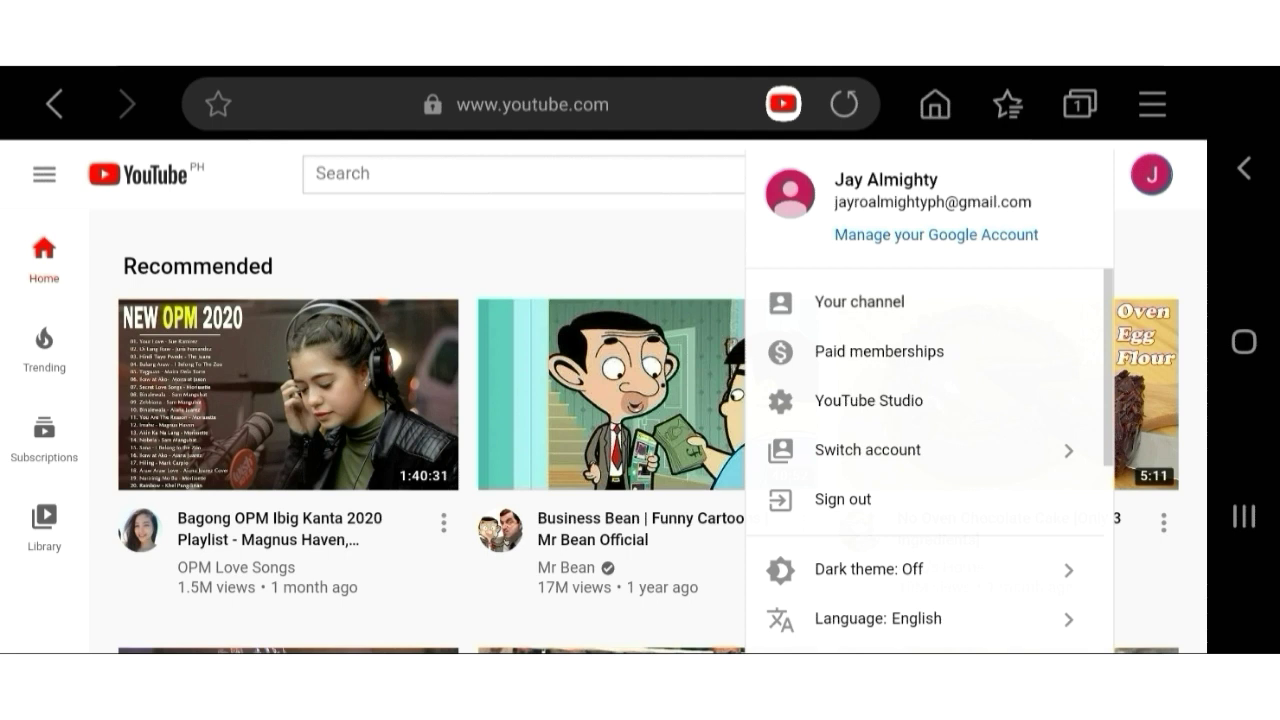
click(858, 301)
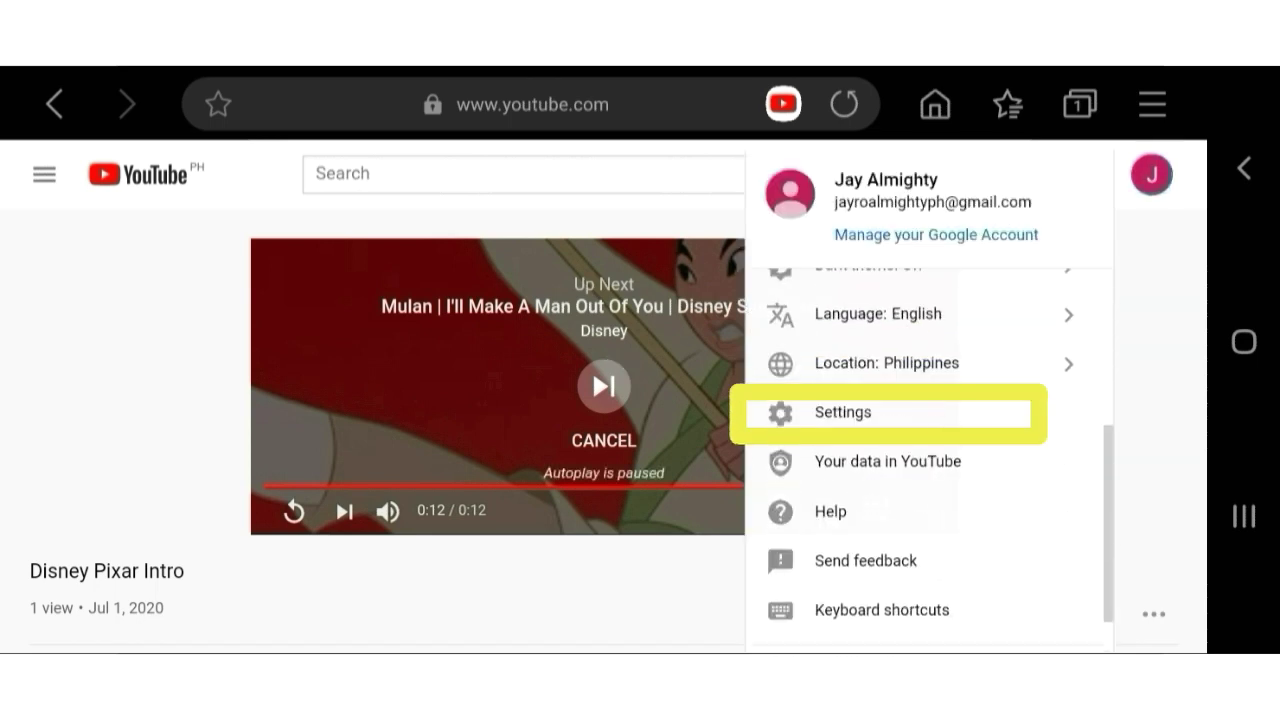
Go from YouTube Settings to Your YouTube channel and list the account's channels
click(842, 412)
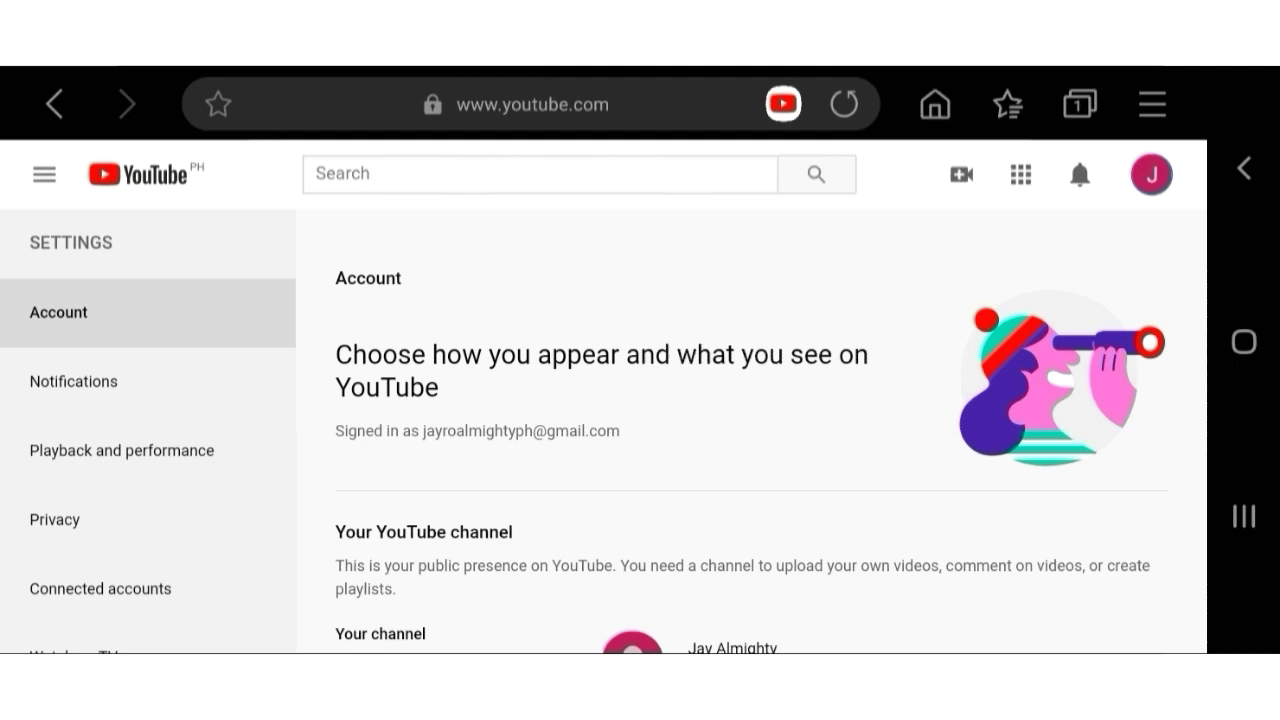
scroll(down, 3)
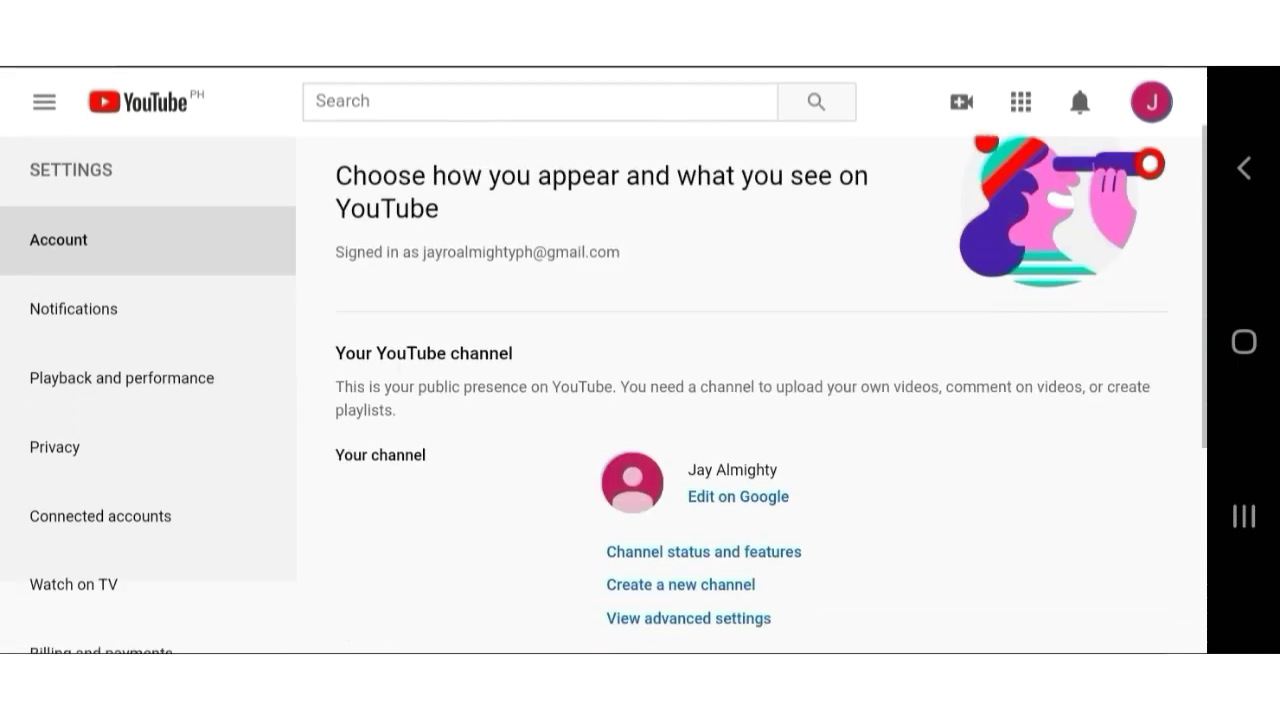
scroll(down, 3)
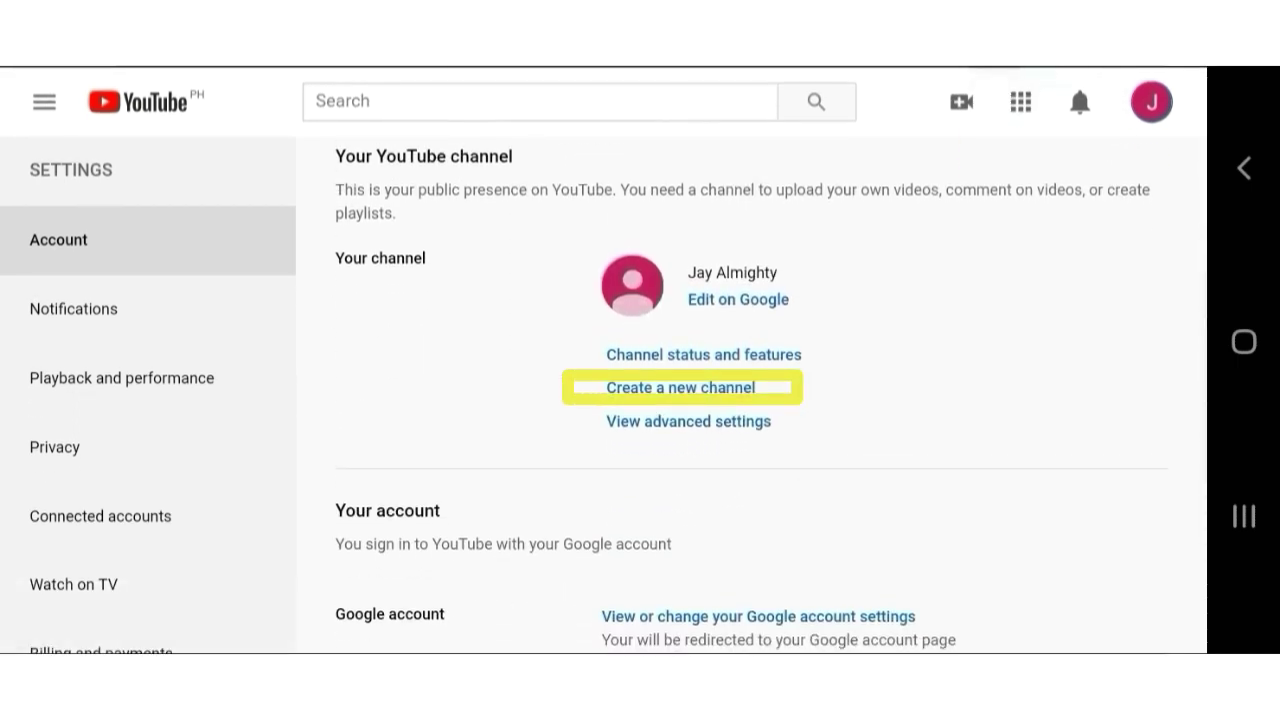
click(680, 387)
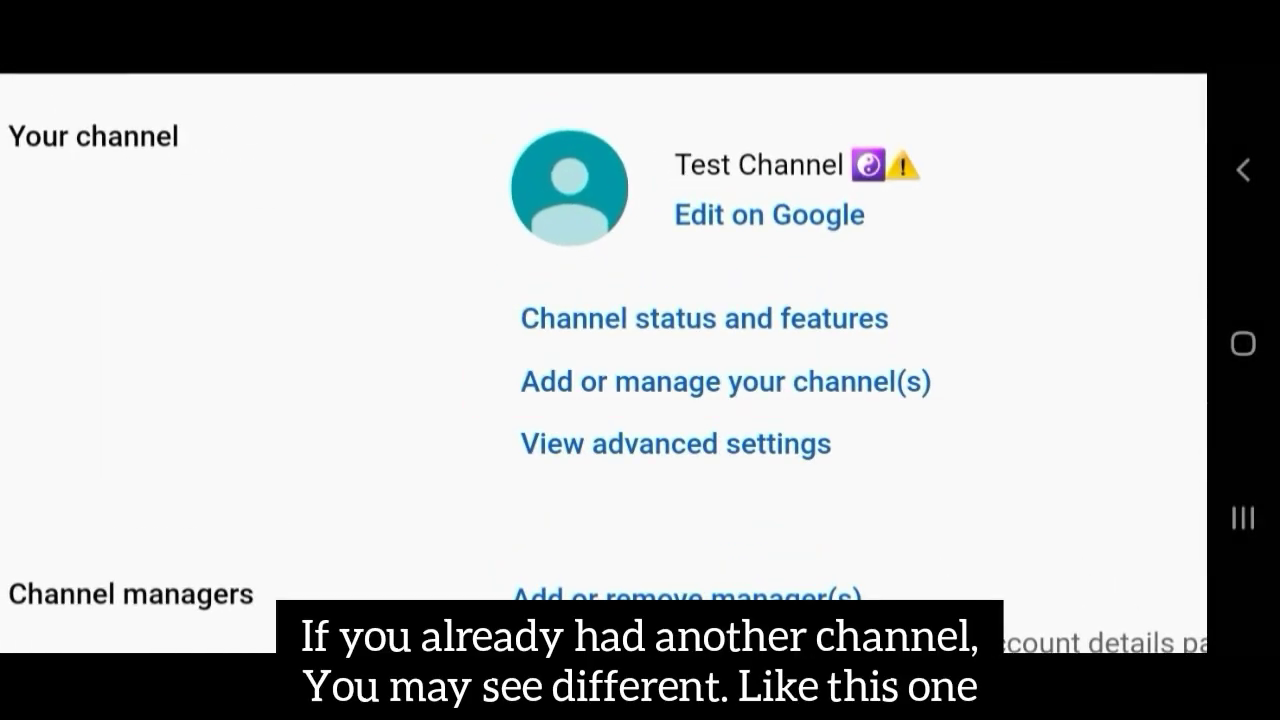
click(724, 381)
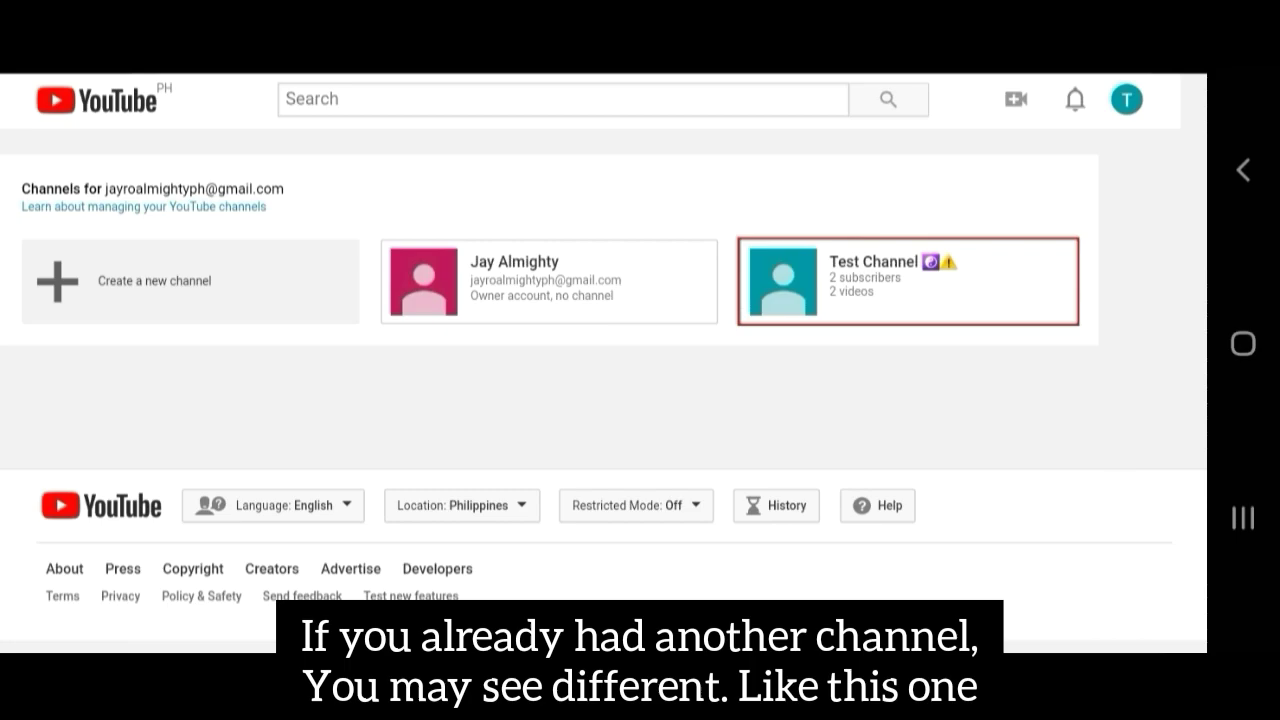
Create a new channel with Brand Account name 'Test Channel'
click(190, 281)
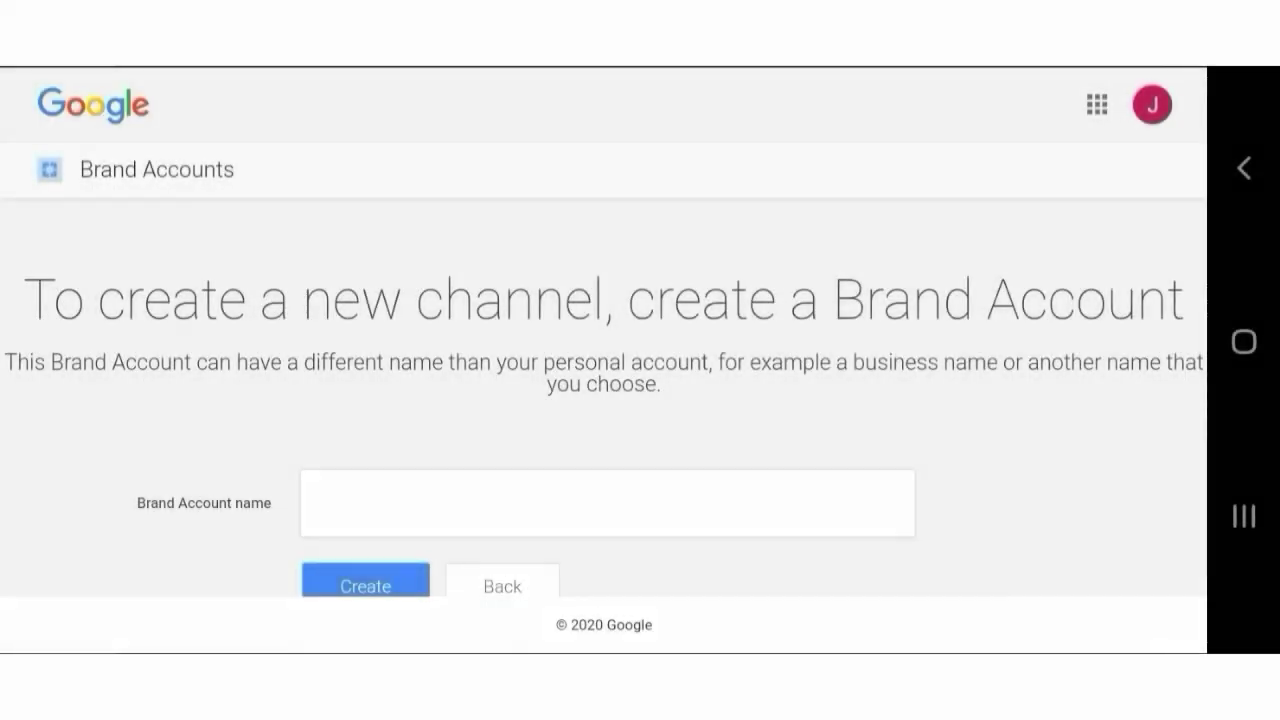
click(607, 502)
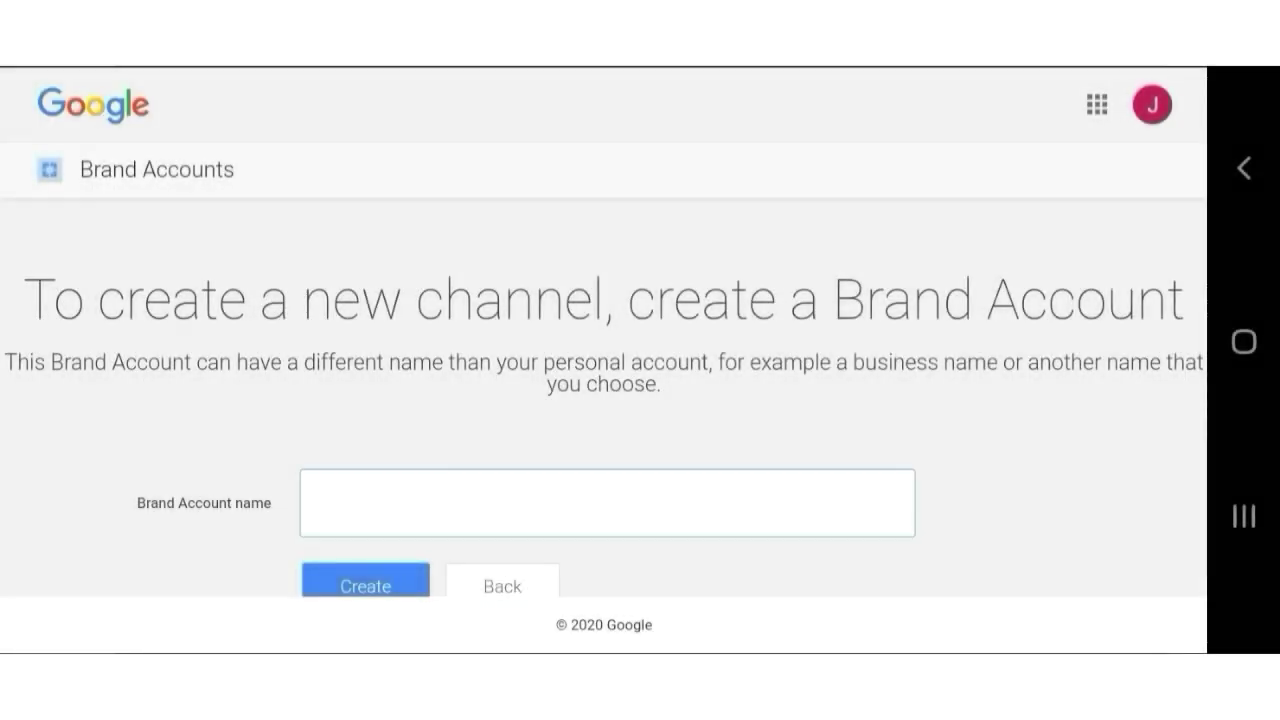
text(Test Channel)
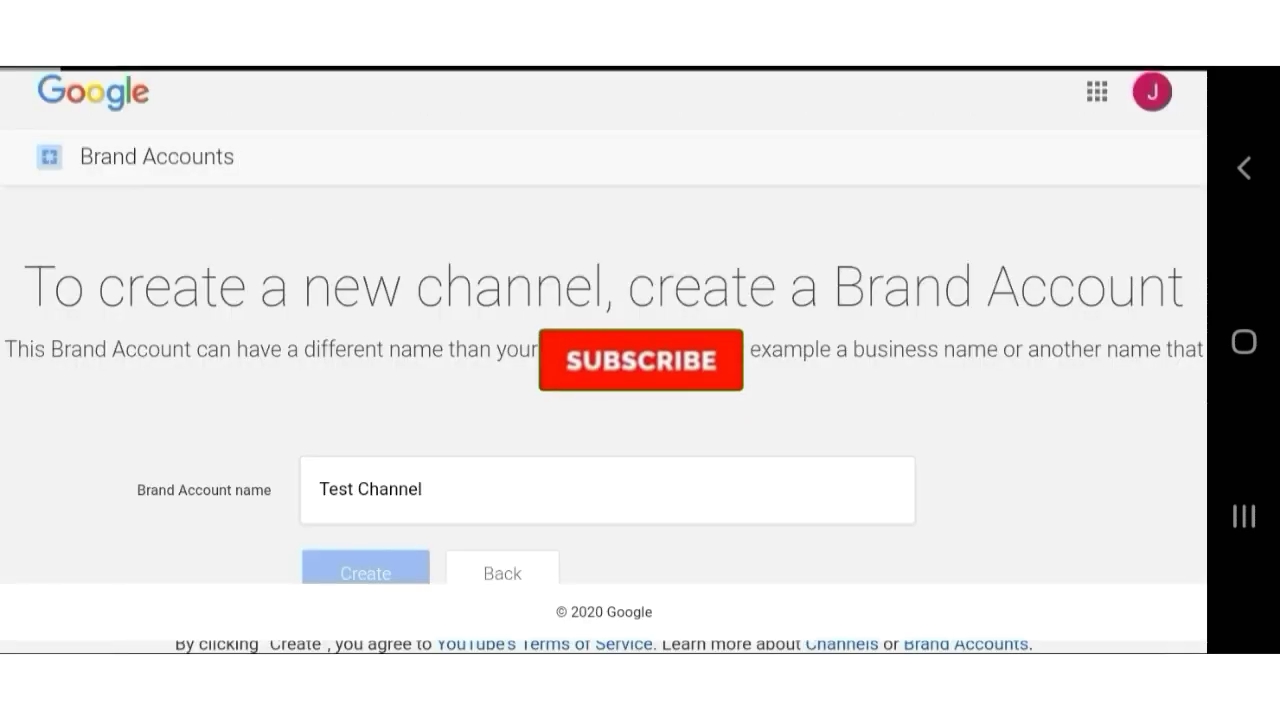
click(365, 573)
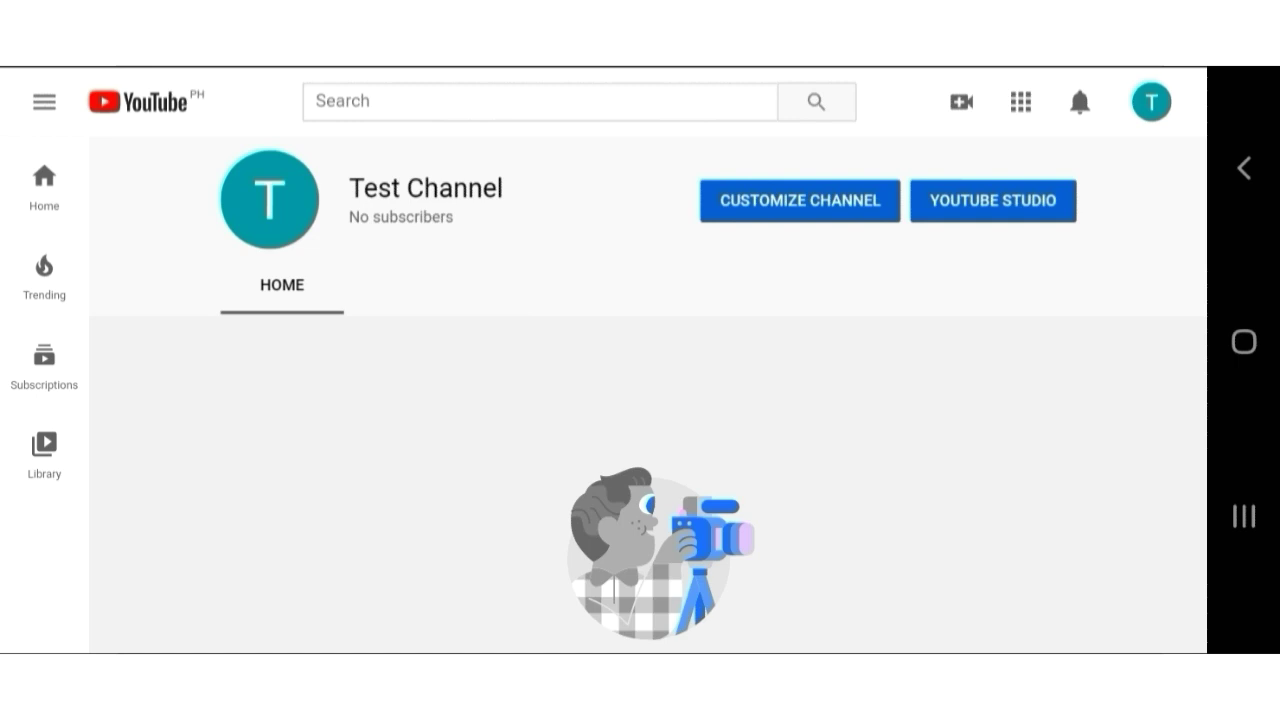
Switch YouTube back to the original personal account
click(1150, 101)
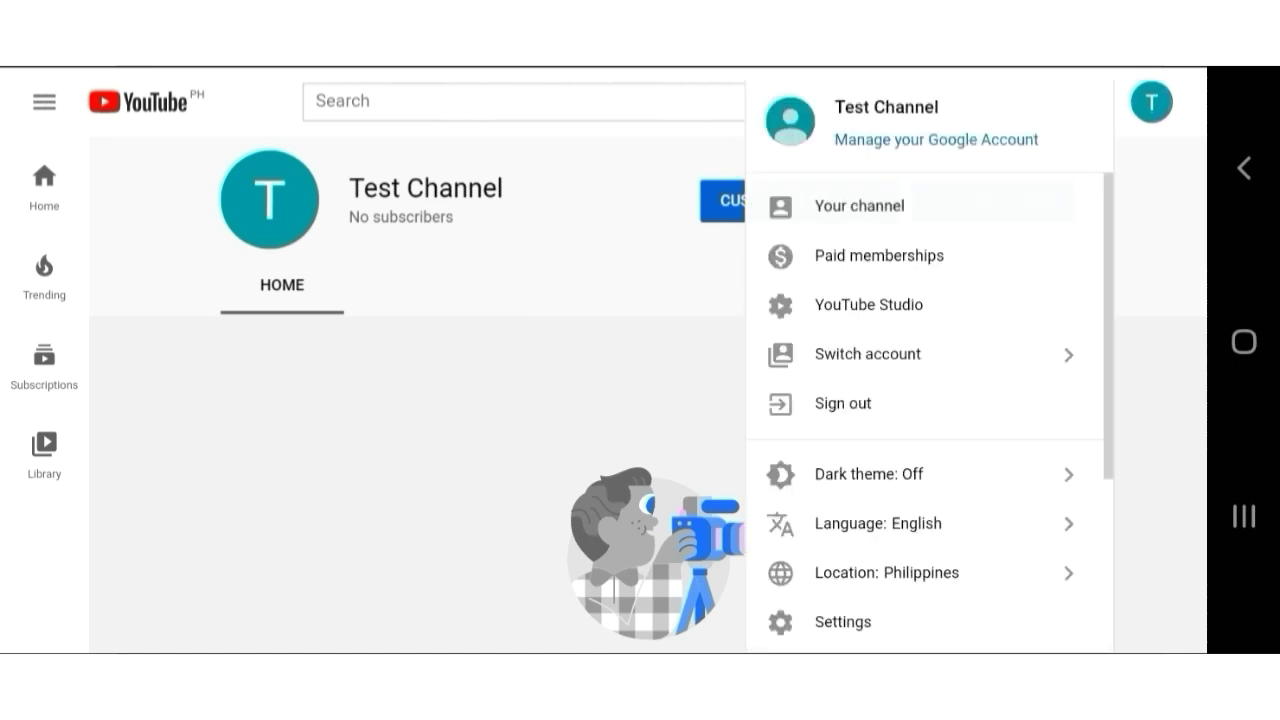
click(867, 354)
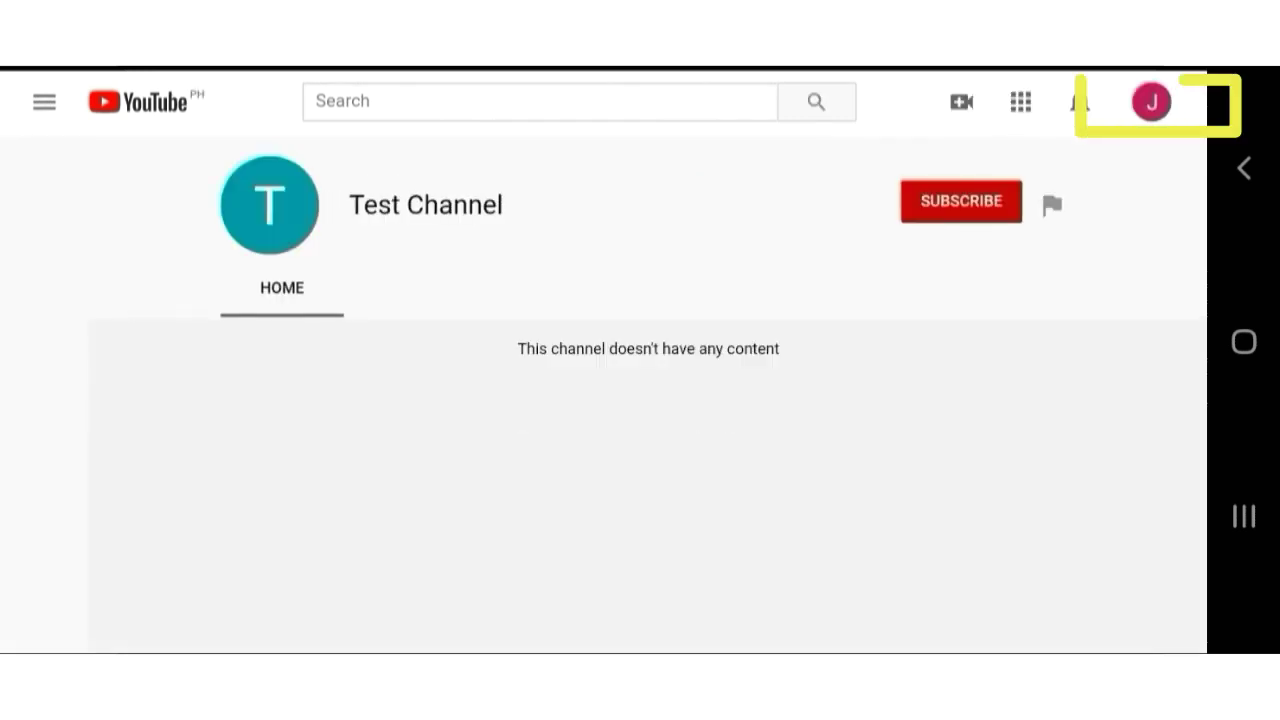
click(44, 101)
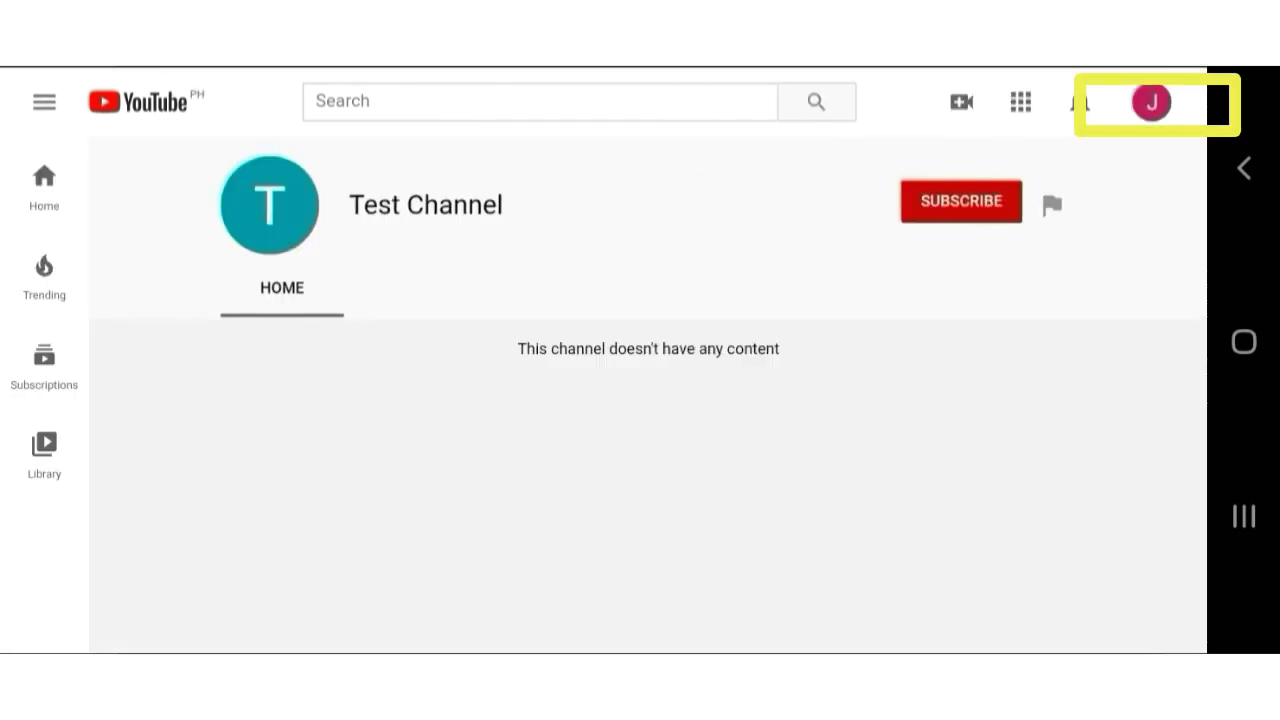
Open the personal account's Settings and scroll down to View advanced settings
click(1150, 102)
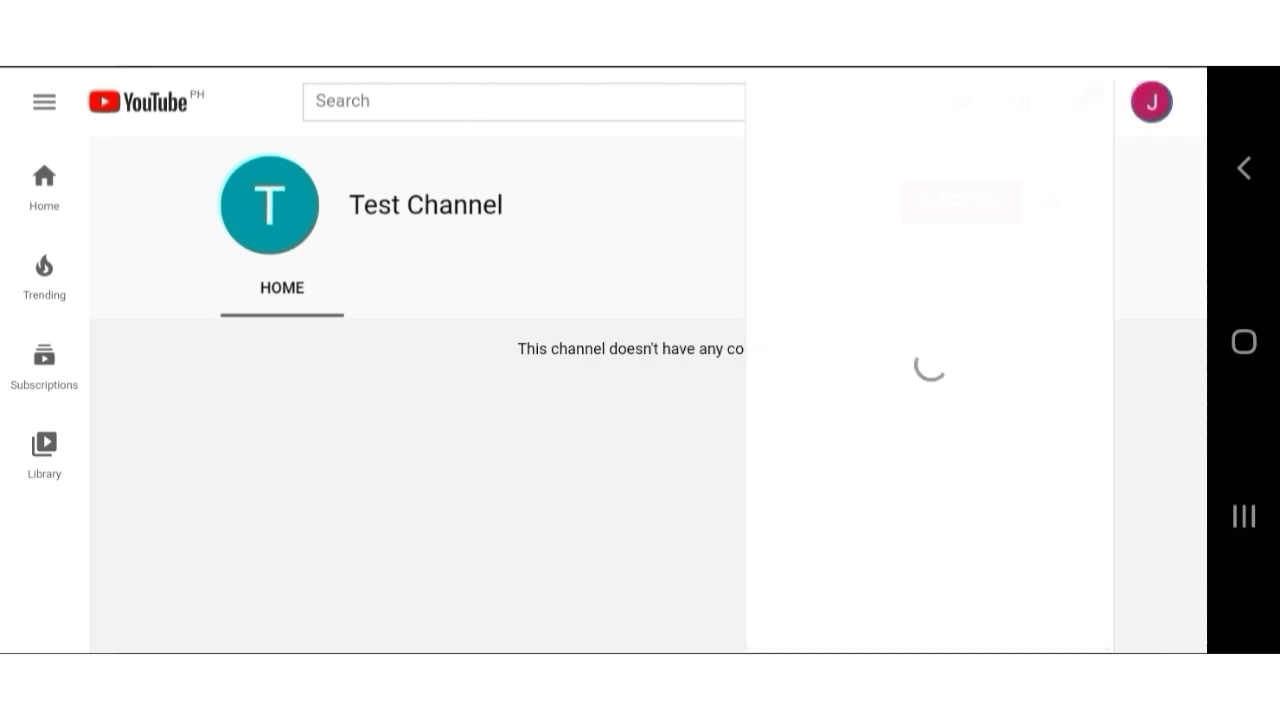
click(1150, 102)
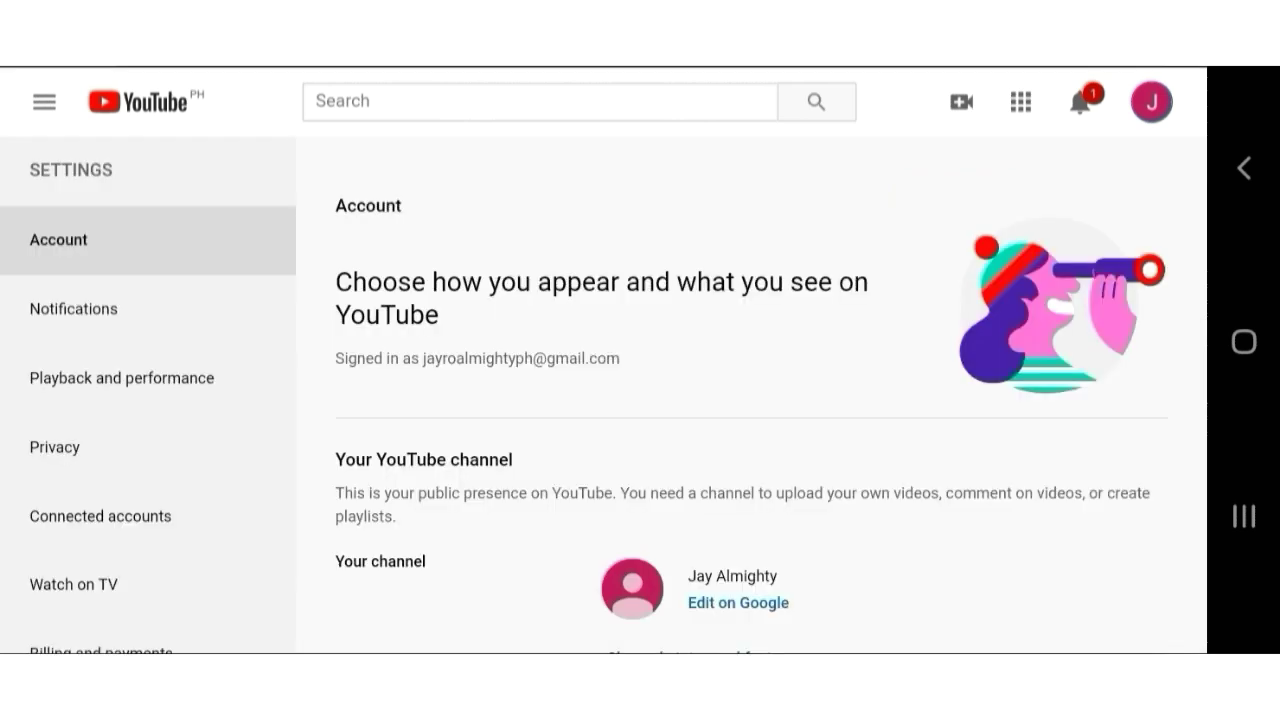
scroll(down, 3)
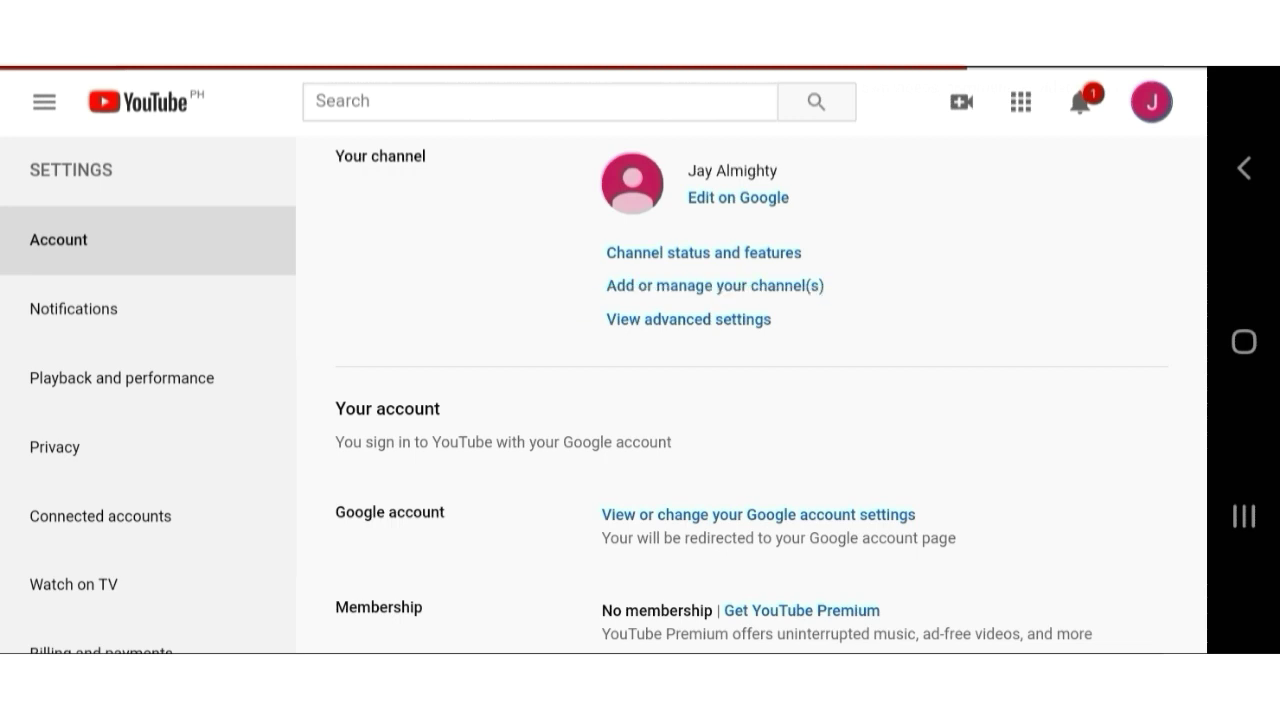
scroll(down, 3)
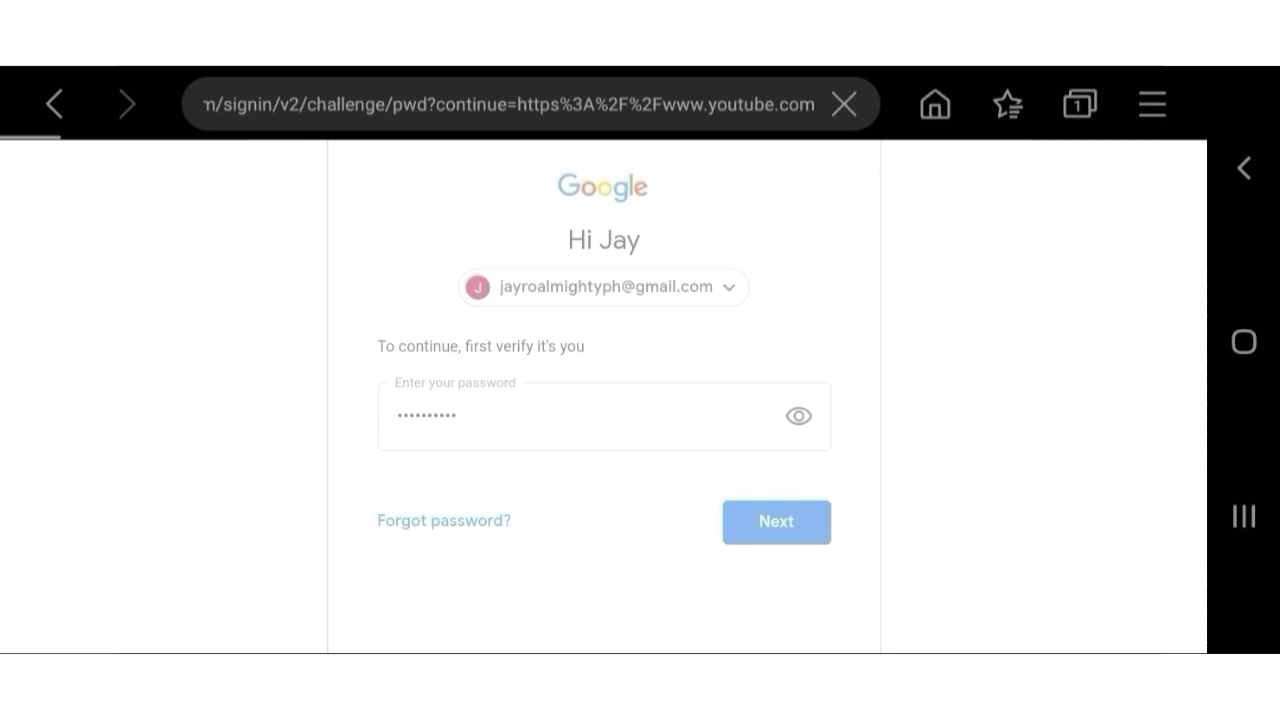
Select the TEST CHANNEL brand account as destination and choose DELETE CHANNEL for its empty channel
click(776, 521)
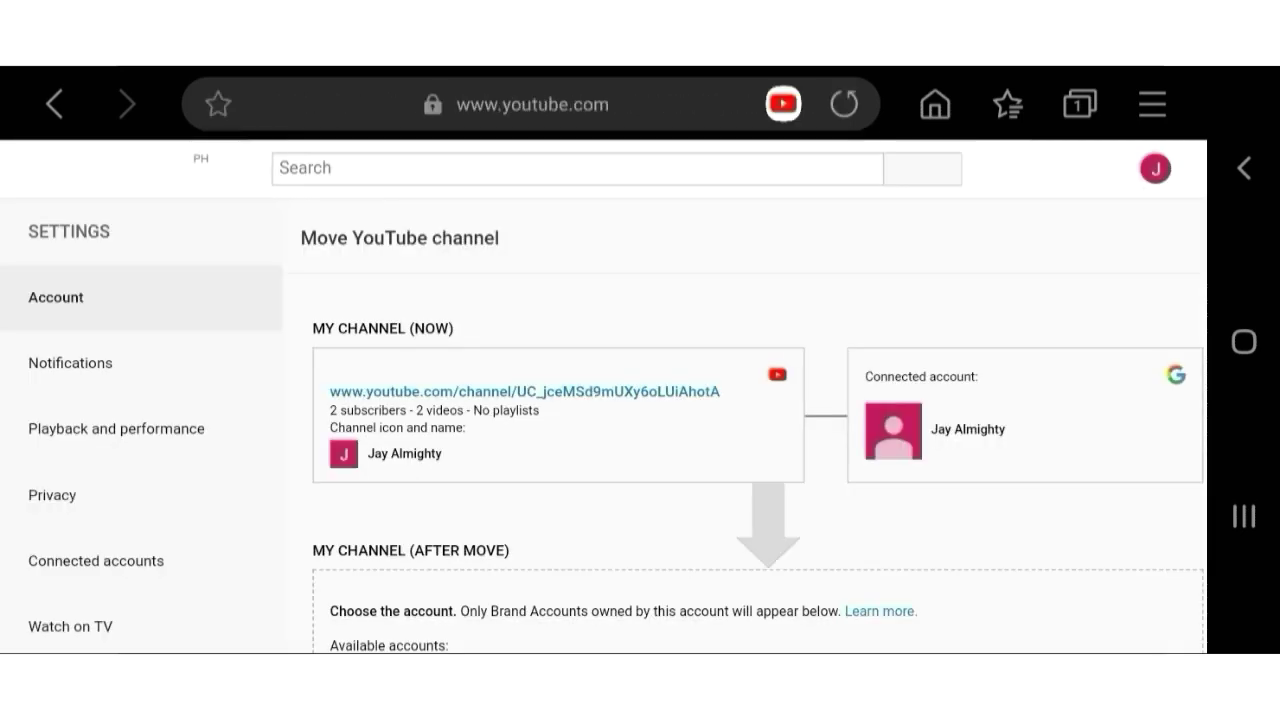
scroll(down, 3)
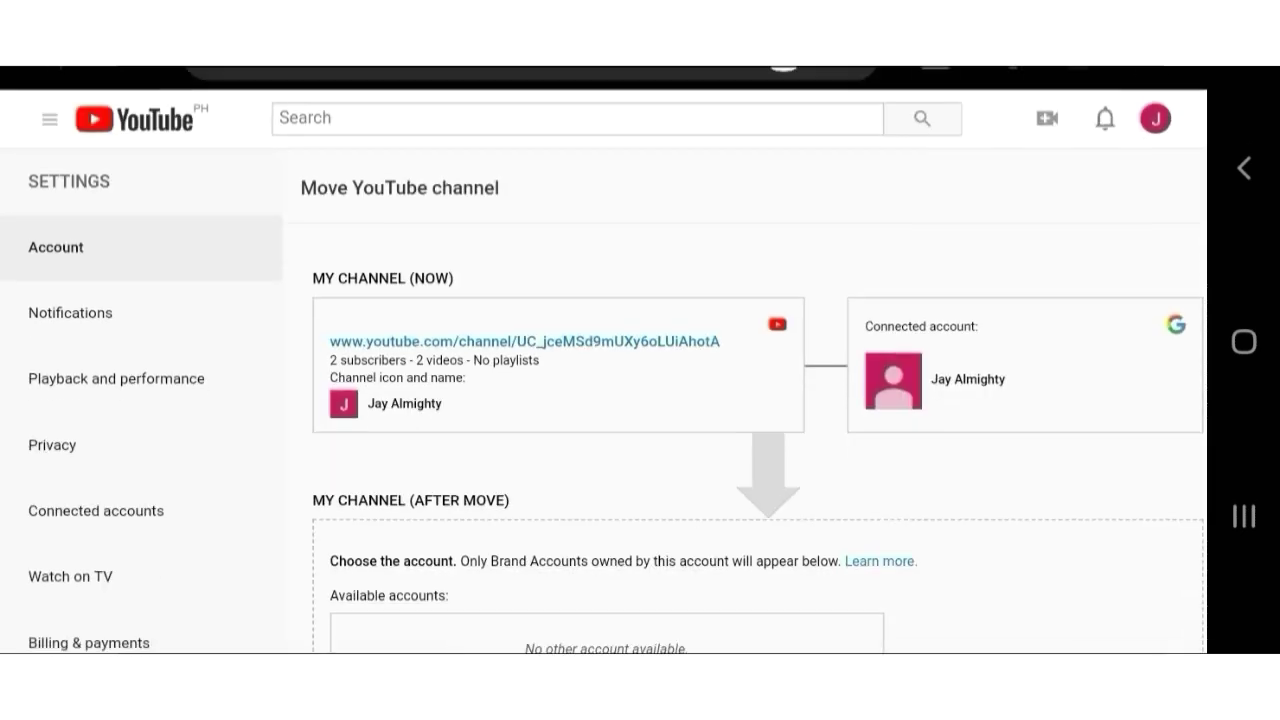
scroll(down, 3)
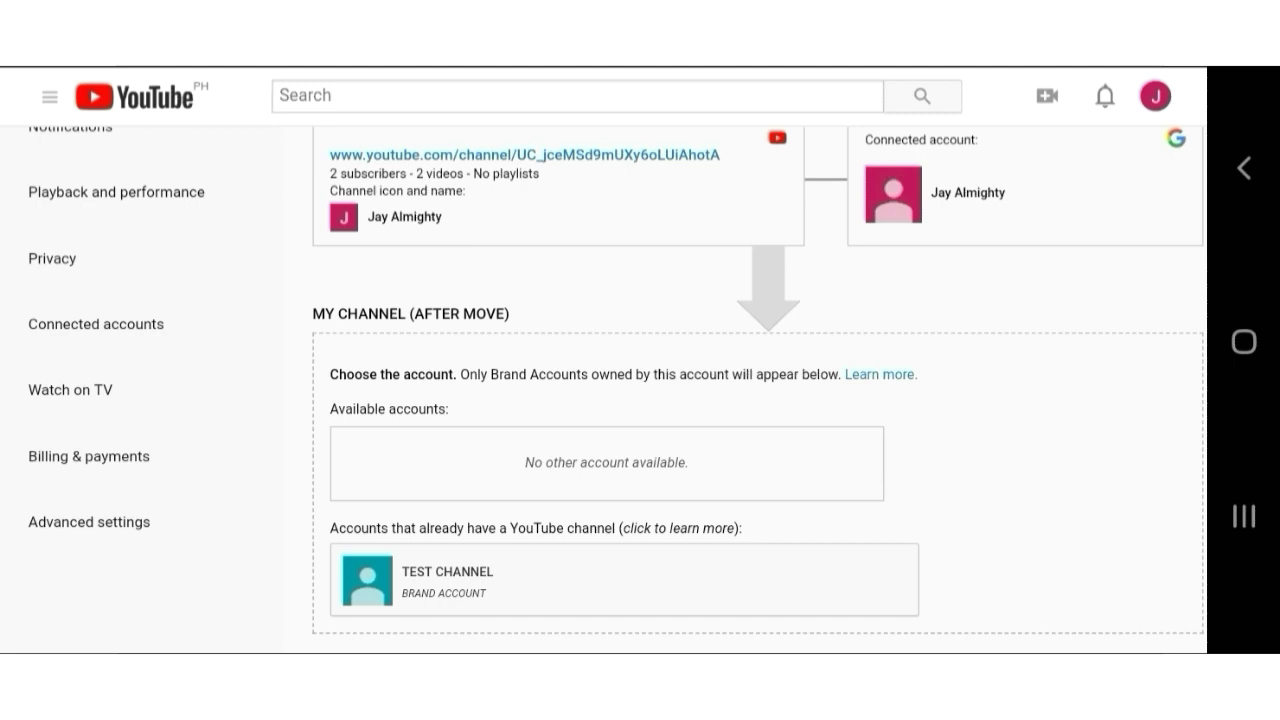
scroll(down, 3)
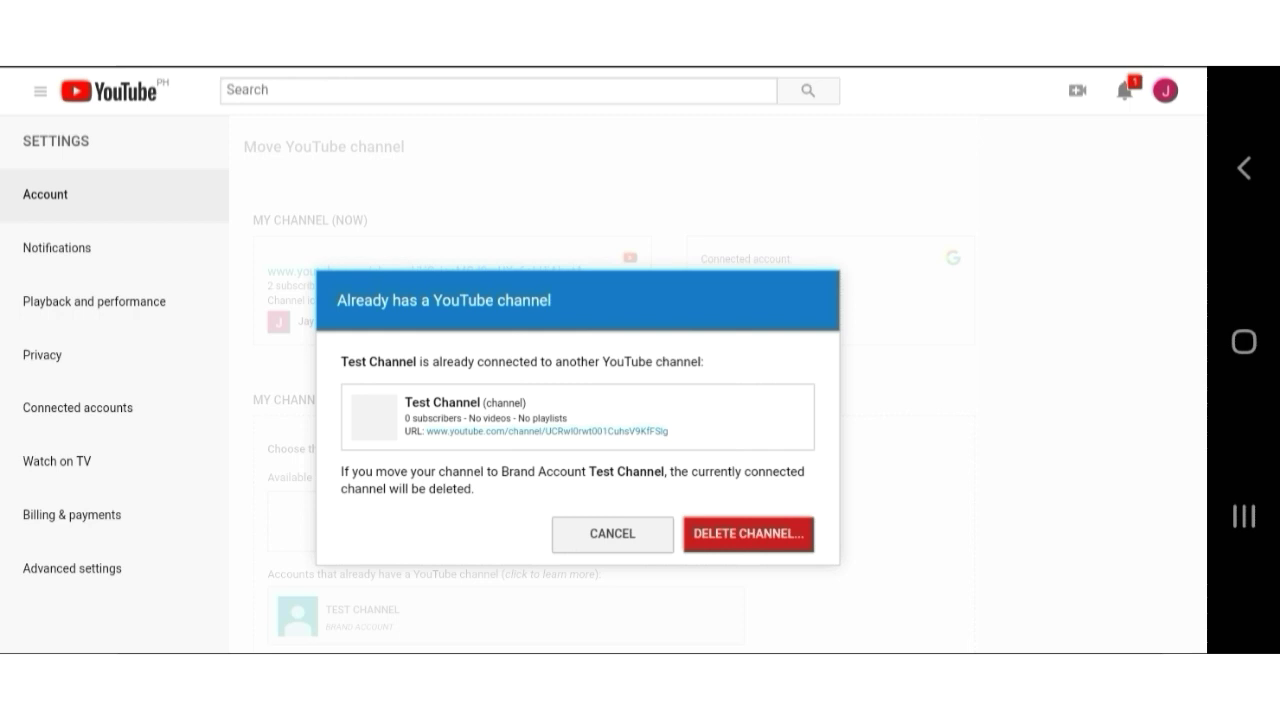
click(748, 533)
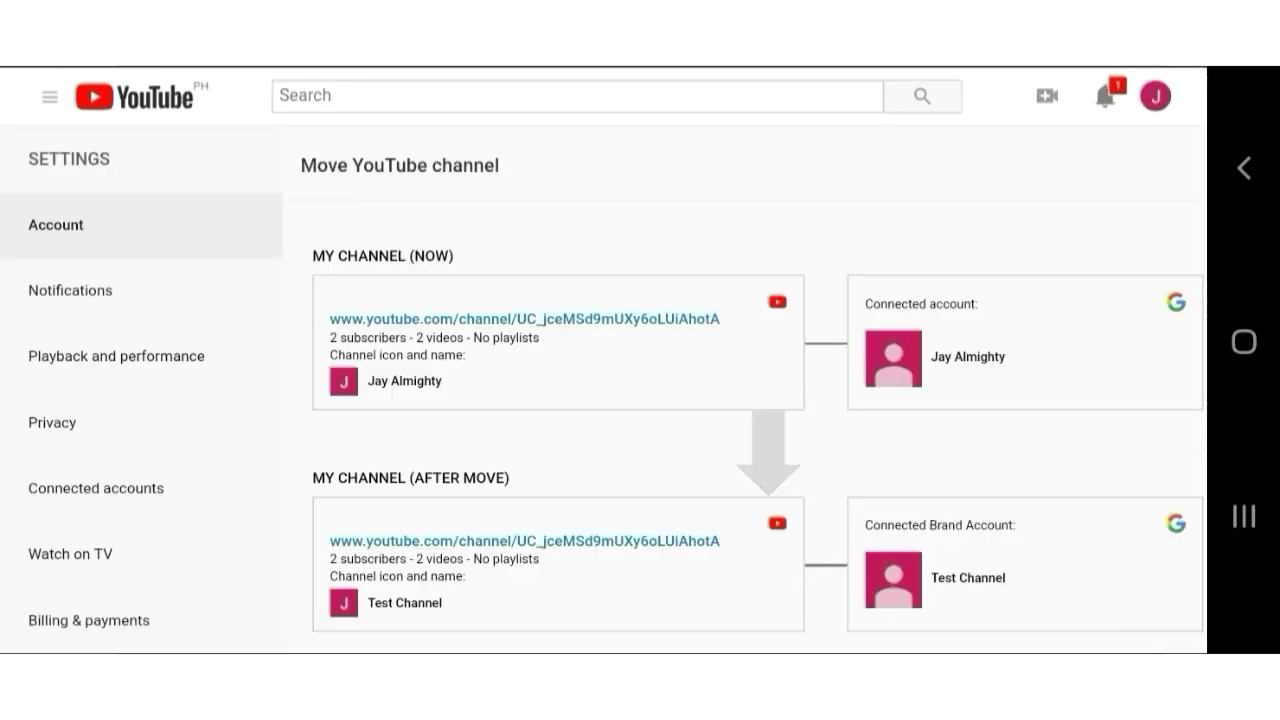
scroll(down, 3)
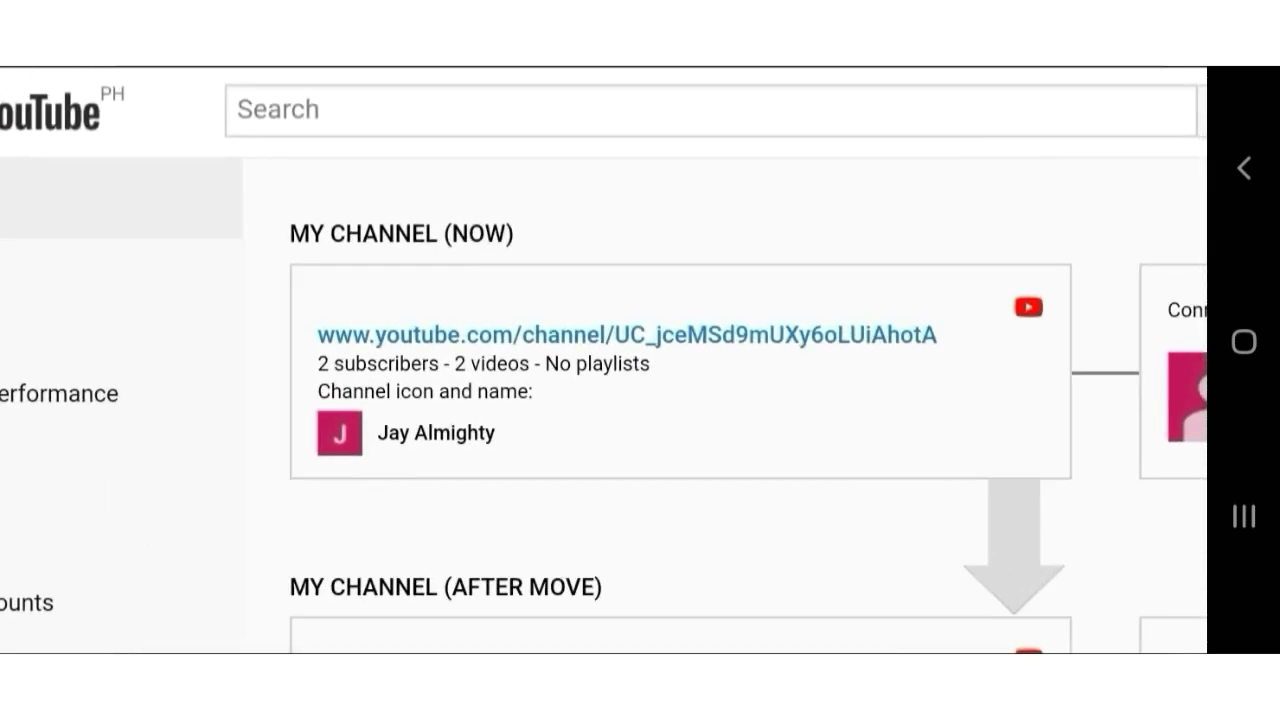
scroll(down, 3)
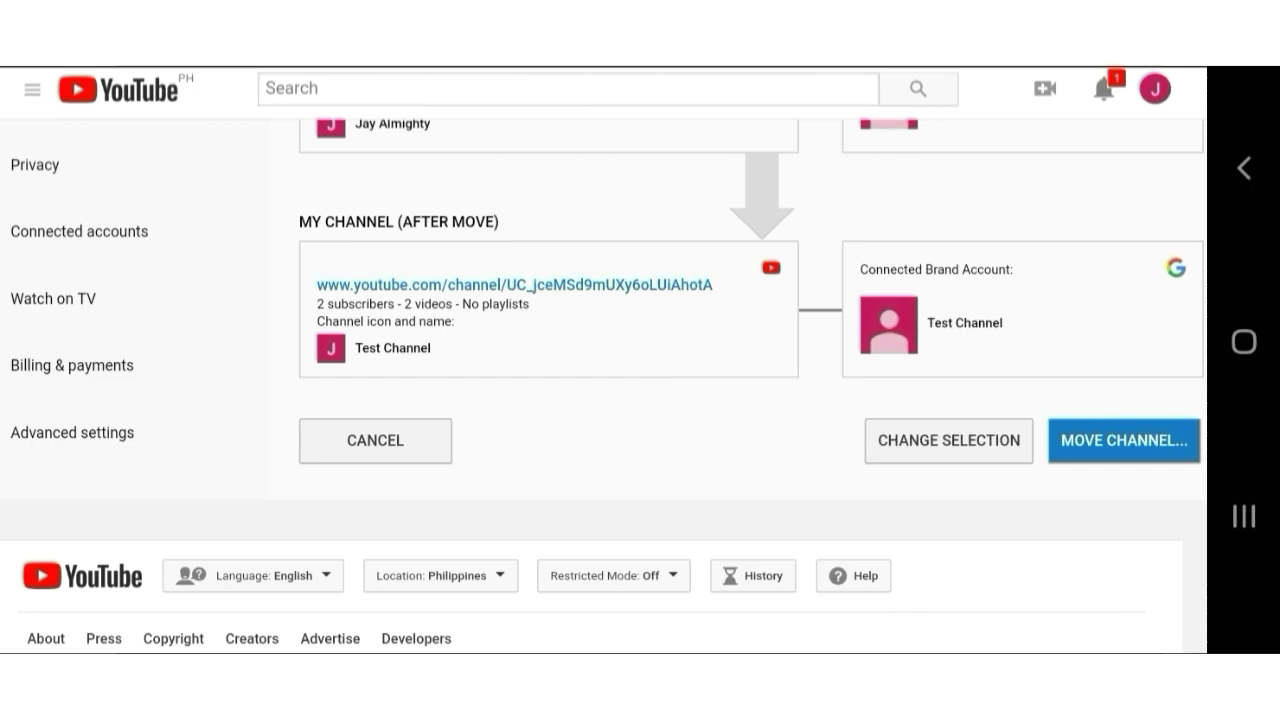
Choose MOVE CHANNEL and confirm in the 'Are you sure' dialog
click(1123, 440)
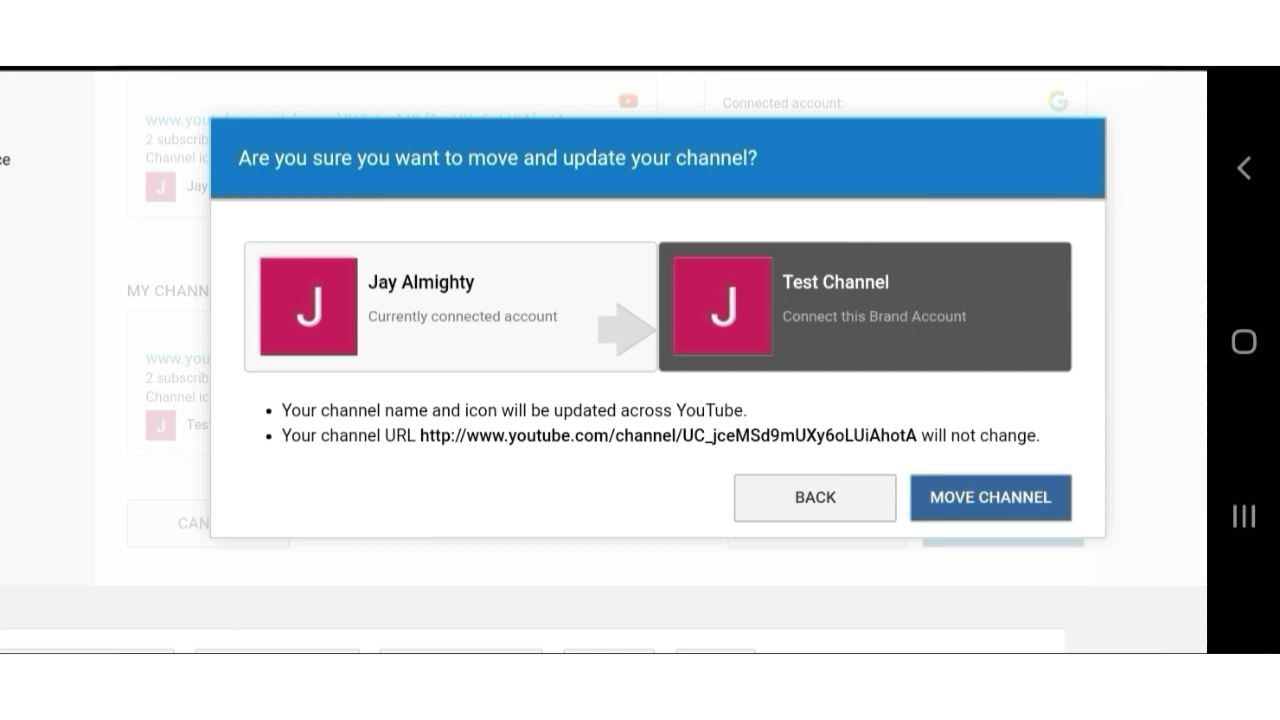
click(990, 497)
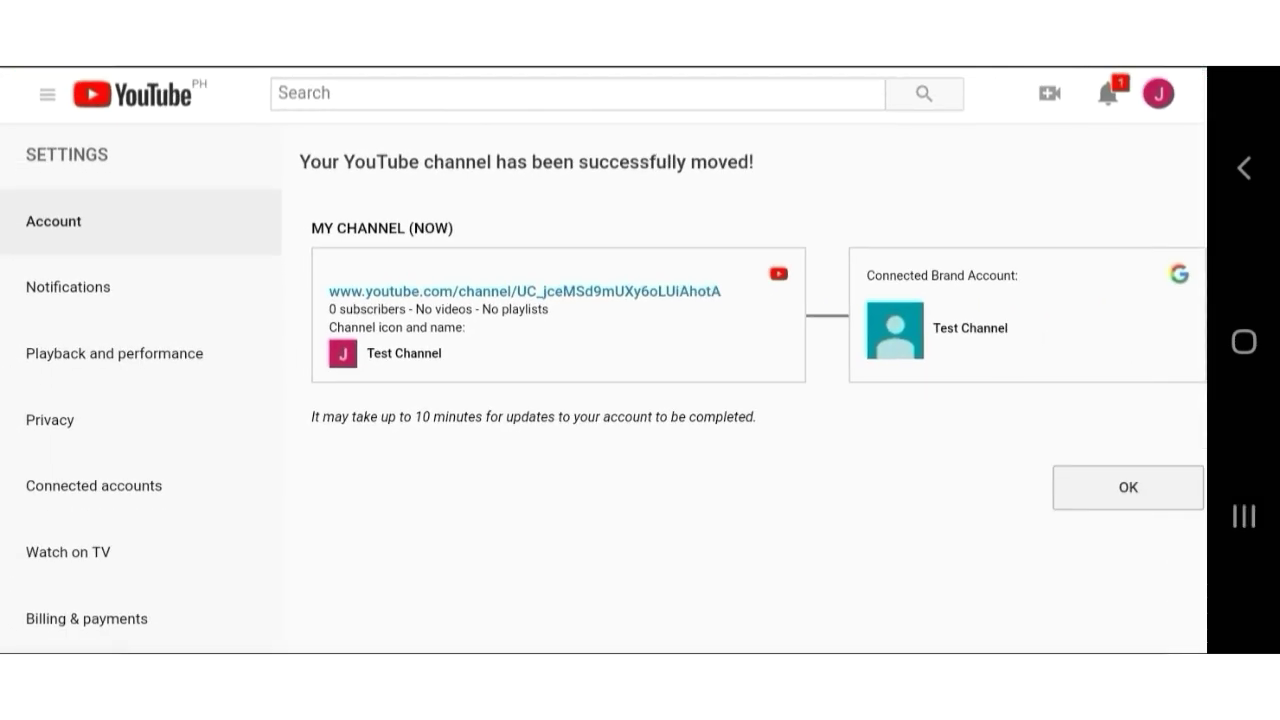
Dismiss the move success page with OK and use YouTube as Test Channel
click(1127, 487)
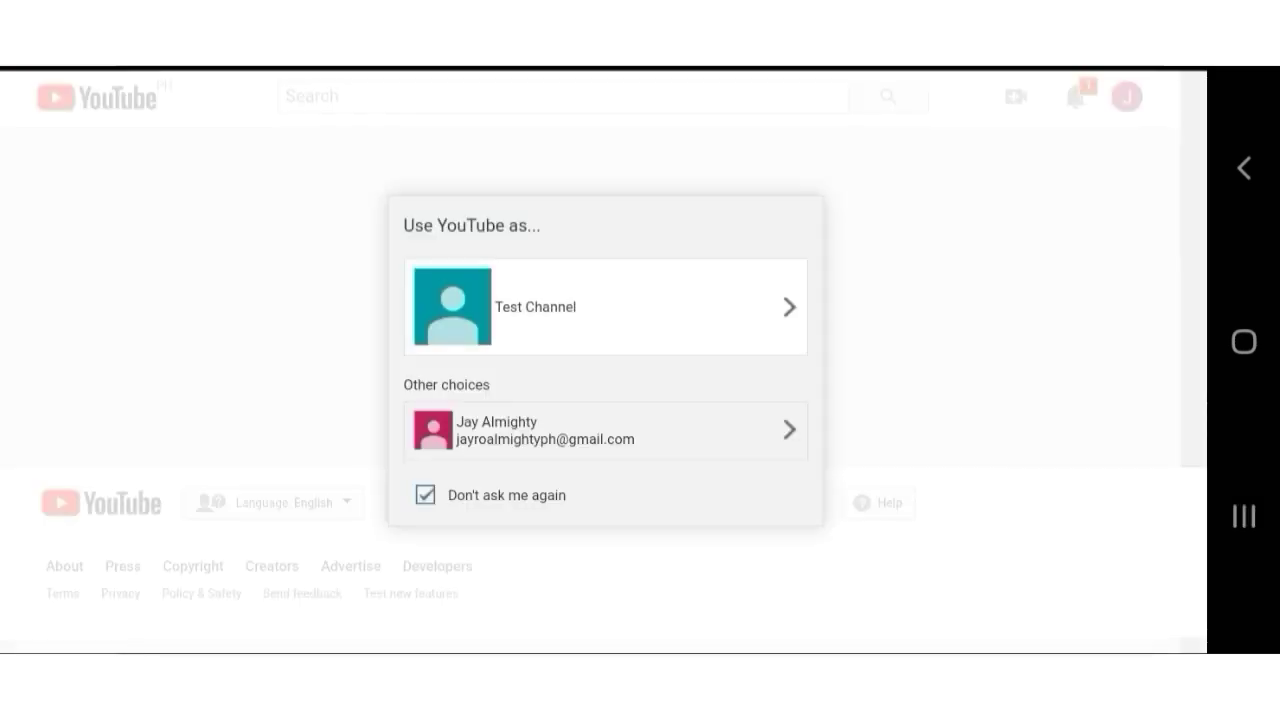
click(604, 307)
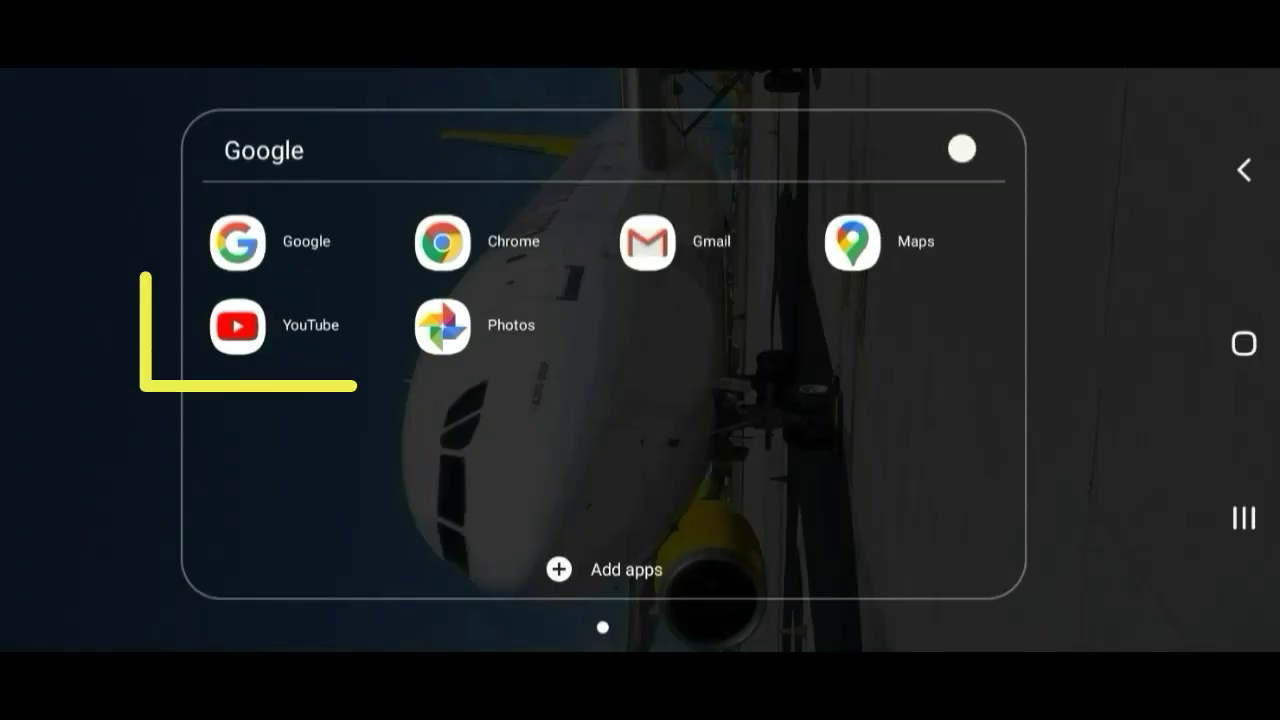
click(237, 326)
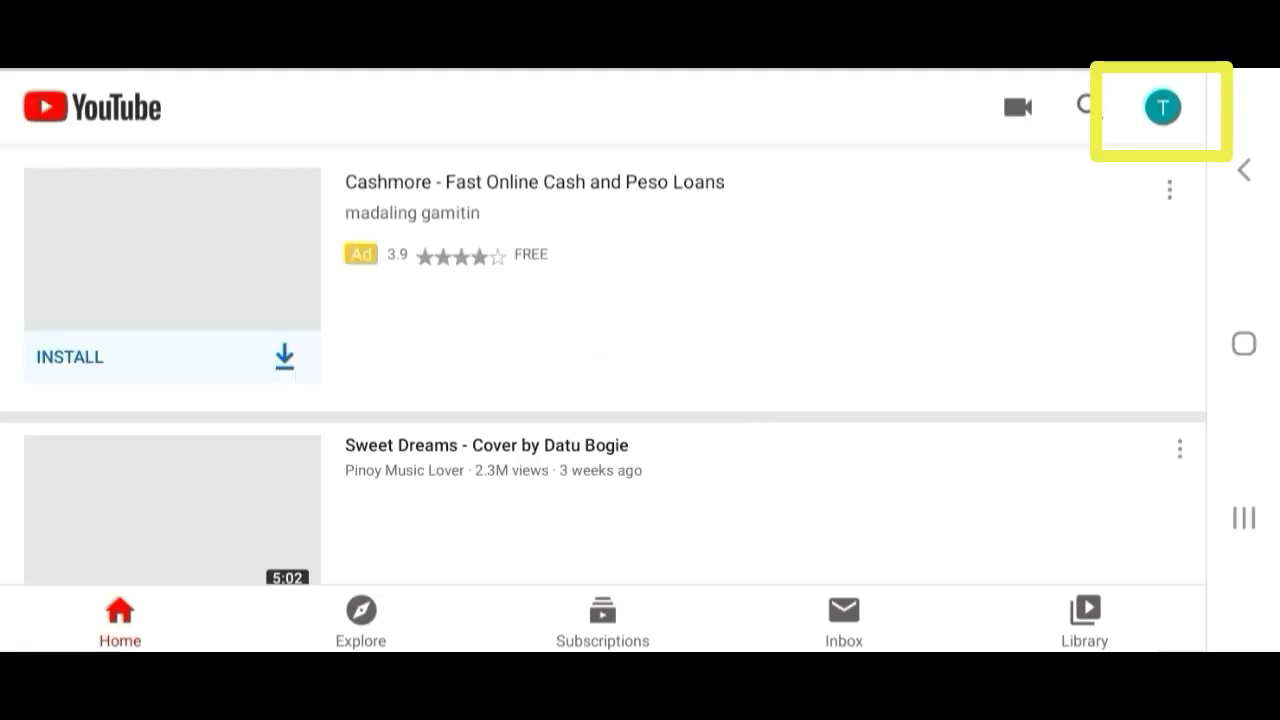
click(1161, 107)
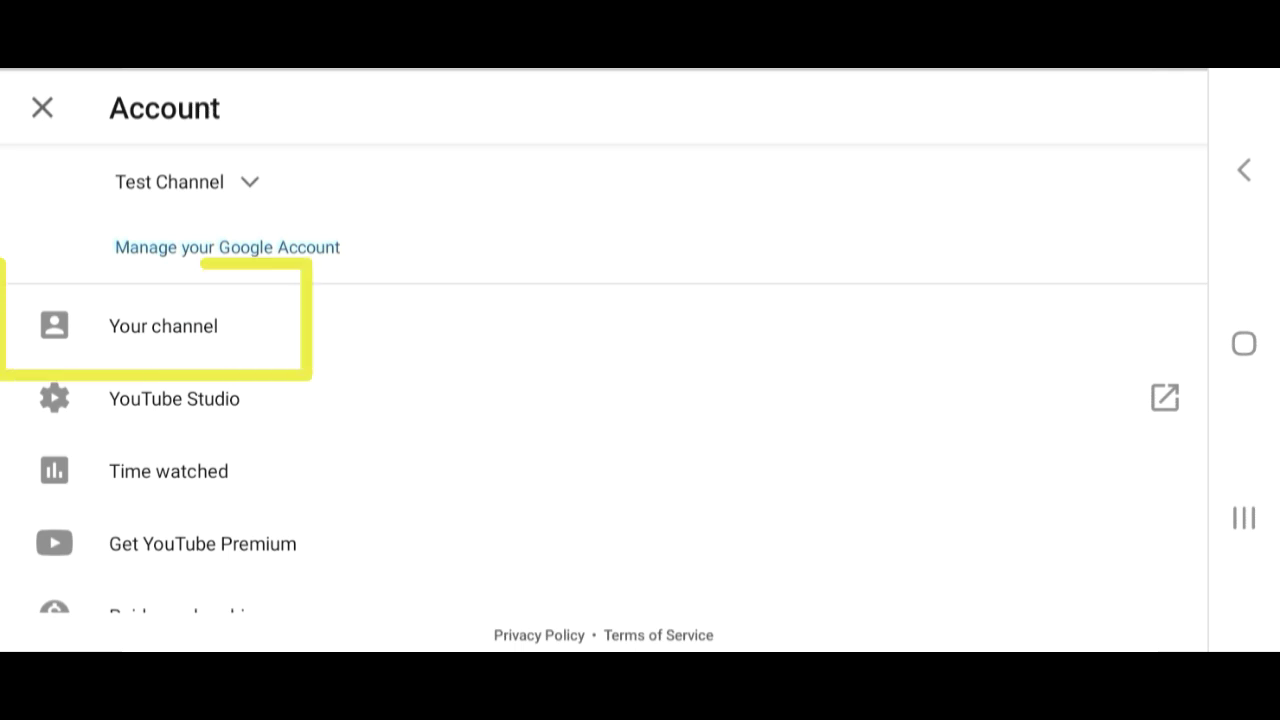
click(162, 326)
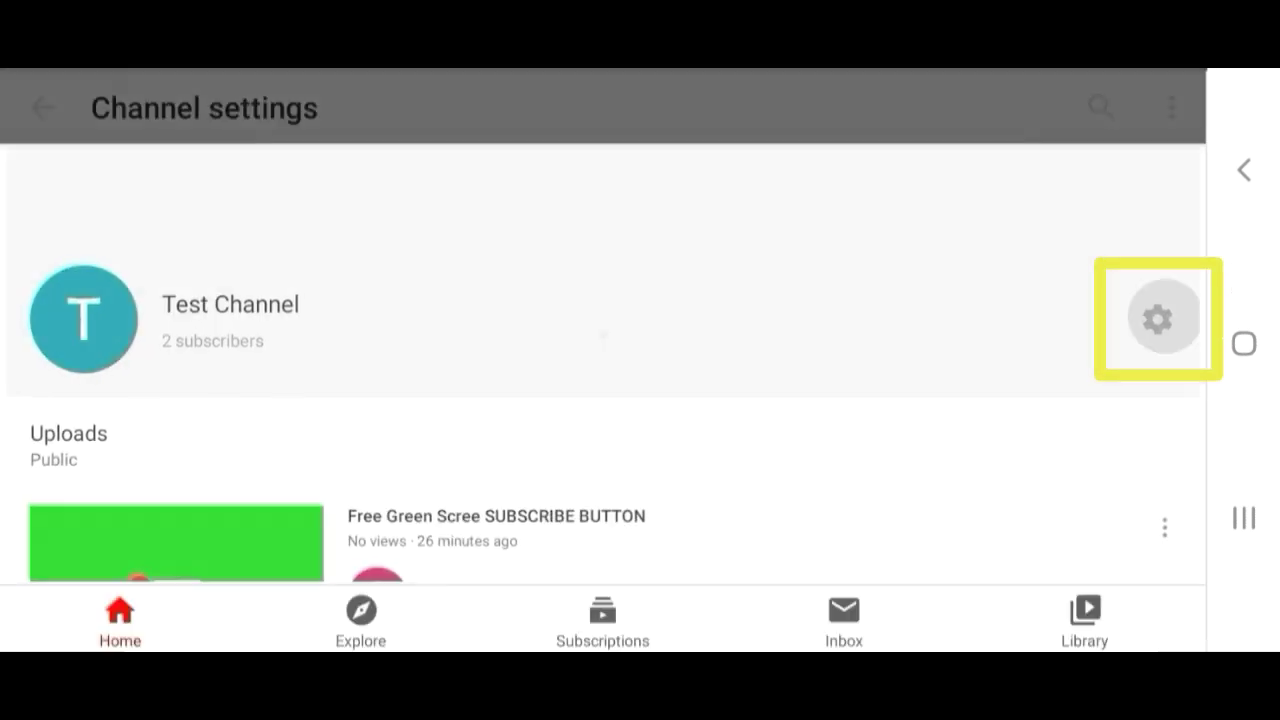
click(1158, 318)
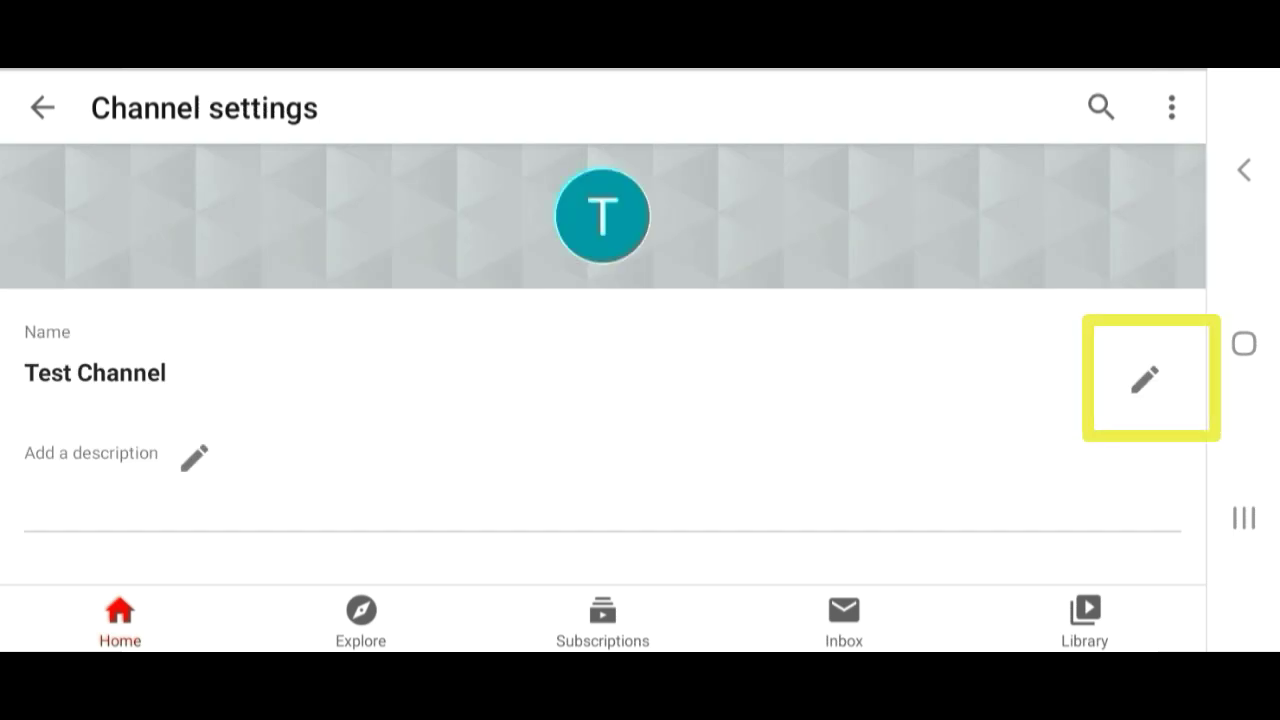
Append yin-yang and warning emojis to the channel name and save
click(1150, 379)
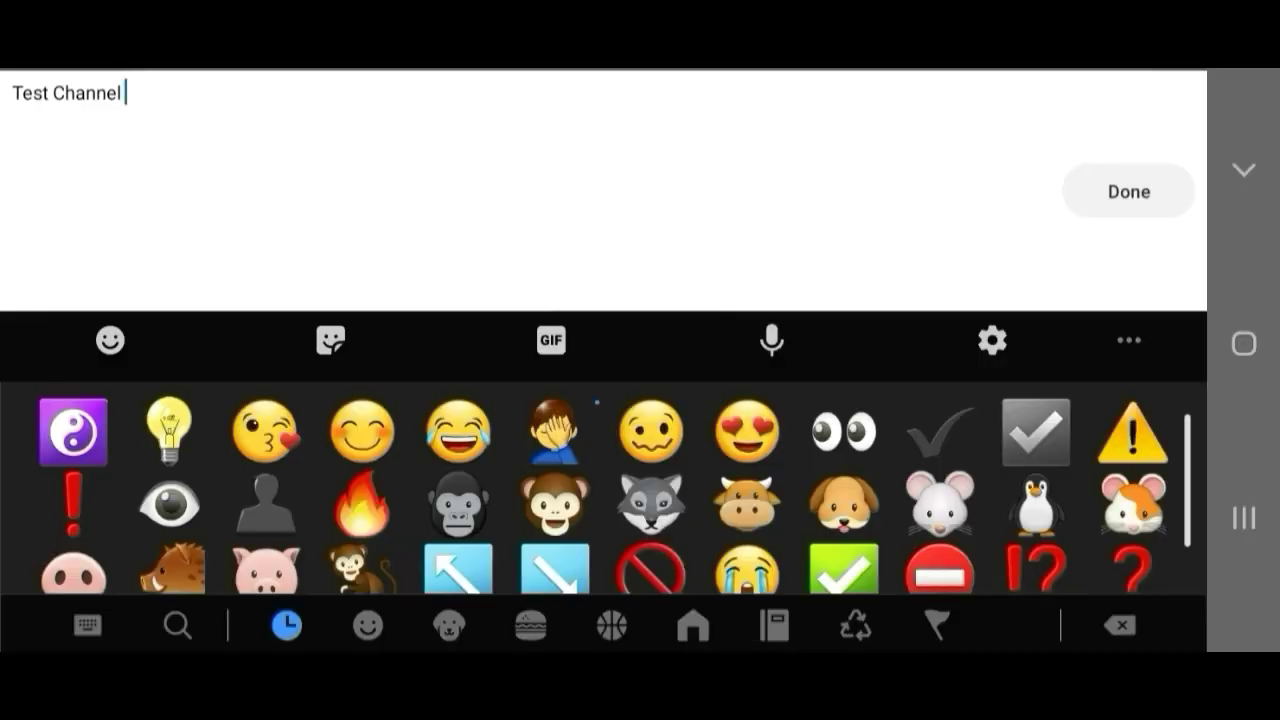
click(1131, 432)
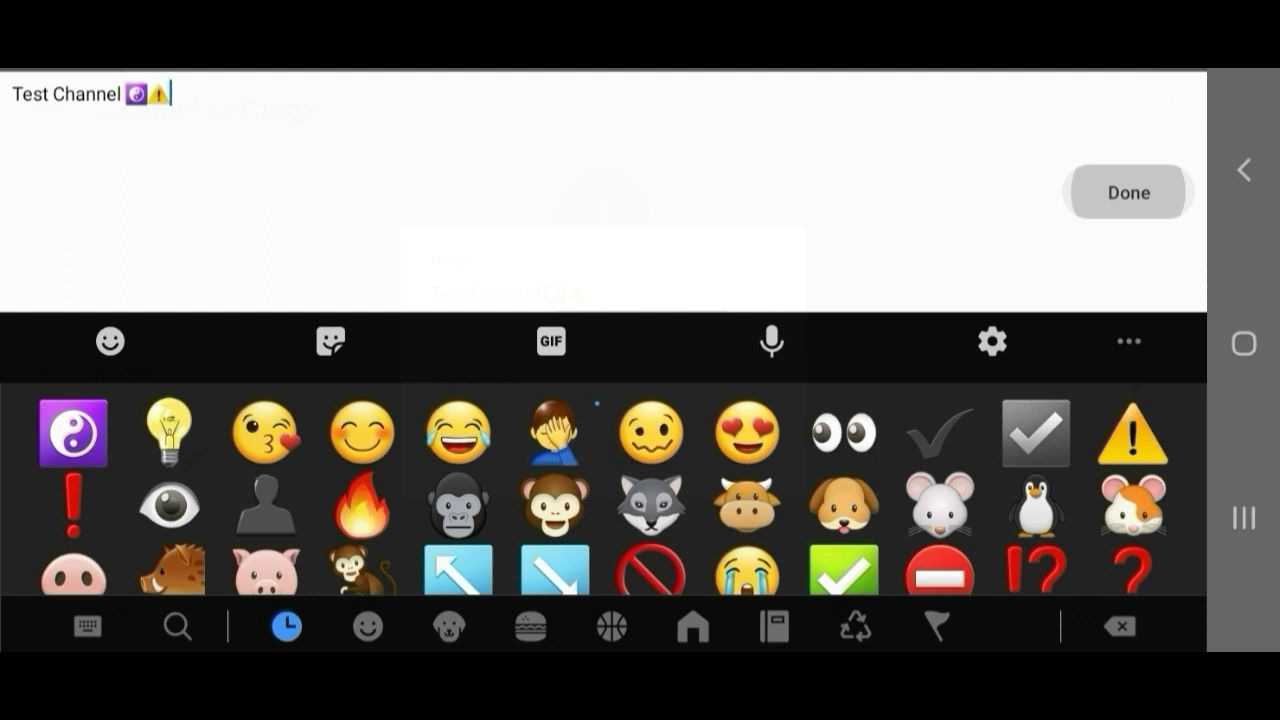
click(1128, 192)
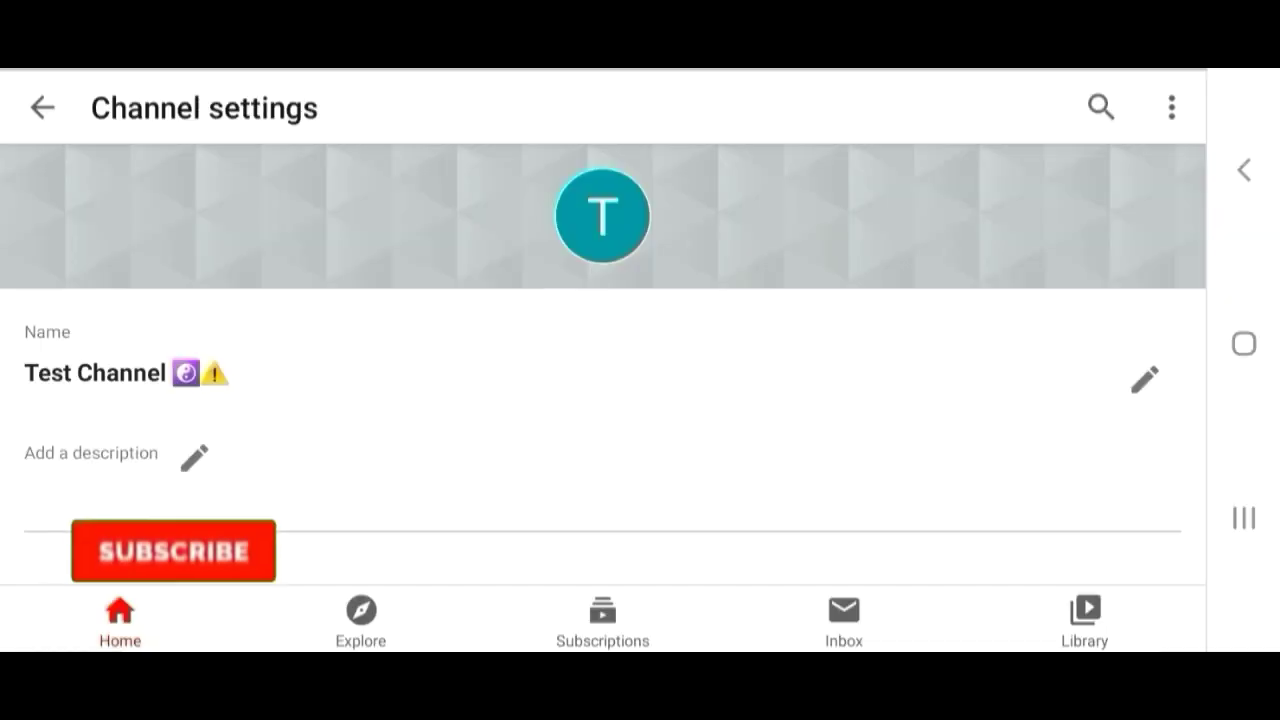